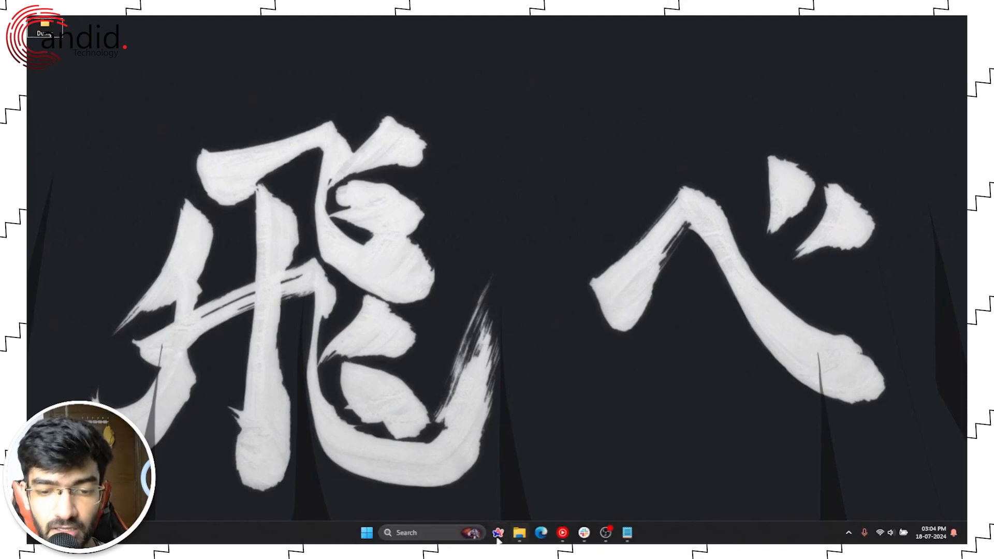
Launch Edge and load the Intel graphics support page from its URL.
{"action": "left_click", "coordinate": [540, 532]}
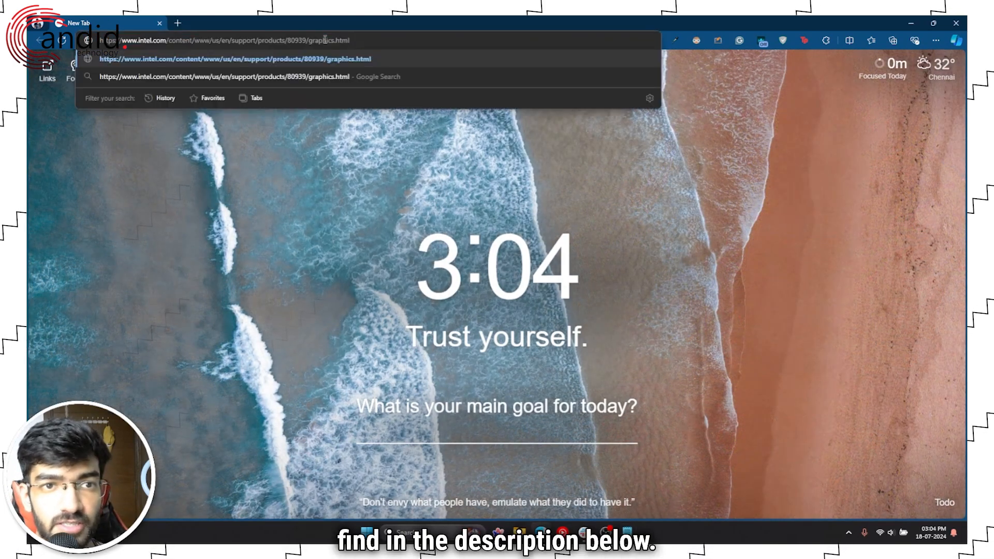
{"action": "key", "text": "Return"}
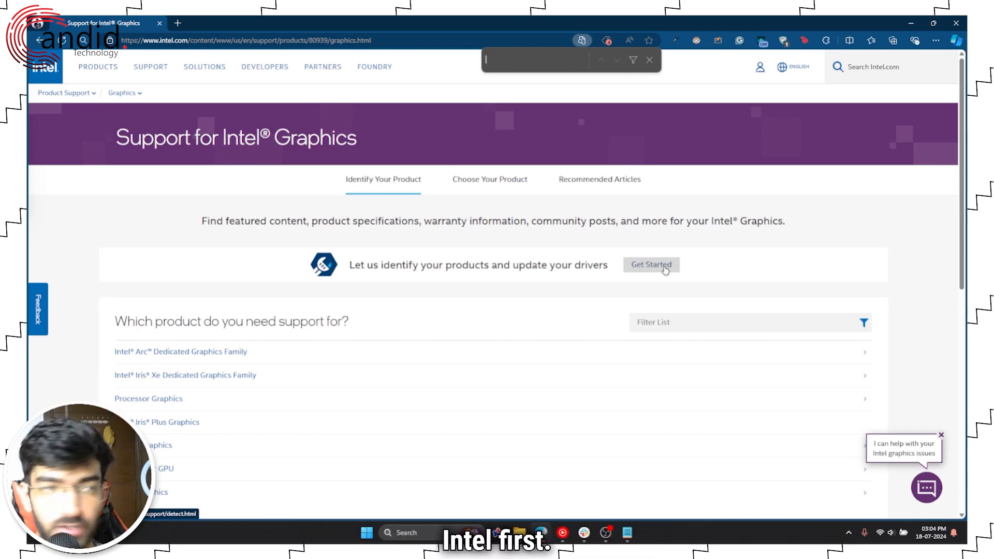
Download the Intel Driver & Support Assistant installer via Get Started and run it.
{"action": "left_click", "coordinate": [652, 265]}
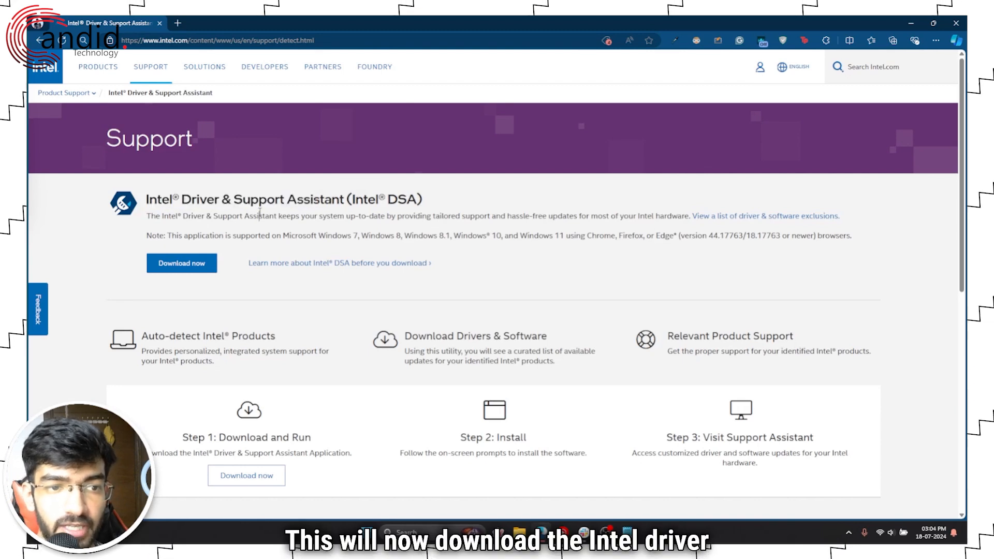
{"action": "mouse_move", "coordinate": [373, 226]}
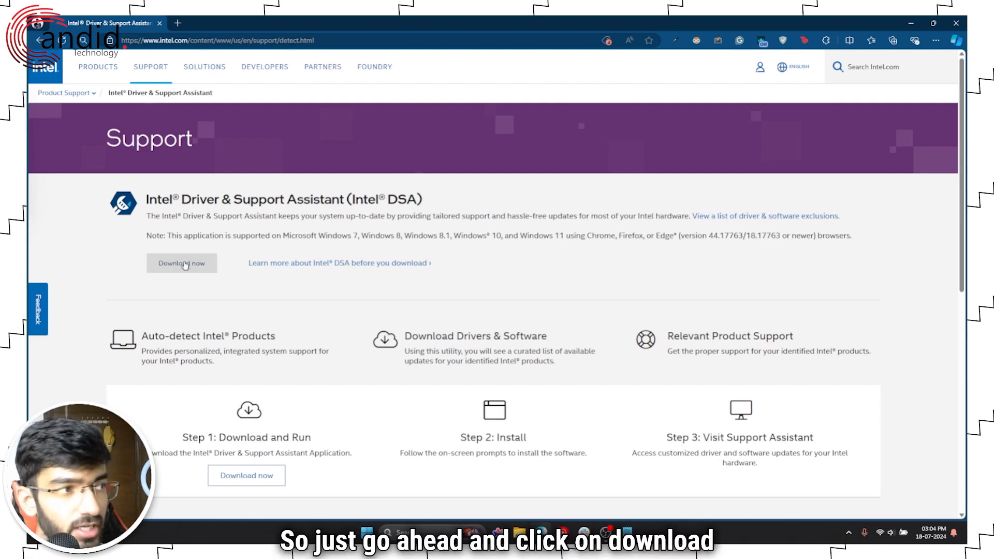
{"action": "left_click", "coordinate": [181, 262]}
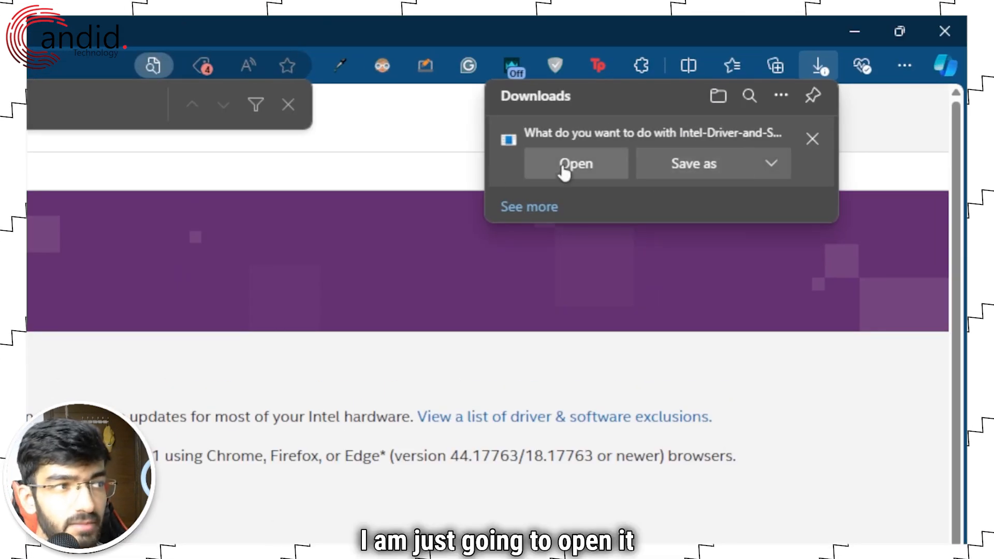
{"action": "left_click", "coordinate": [576, 163]}
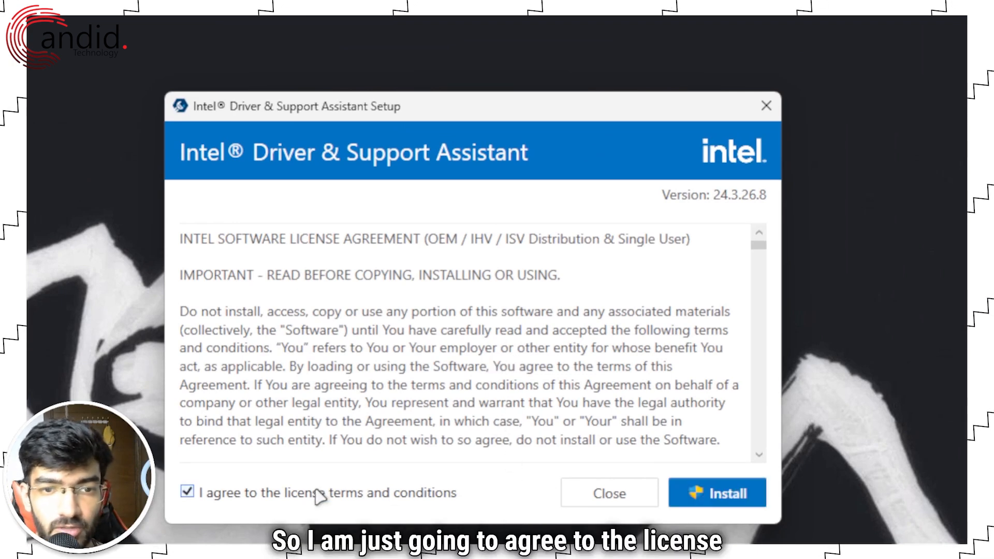
Accept the license, install, decline the Computing Improvement Program, and launch the assistant.
{"action": "left_click", "coordinate": [717, 492]}
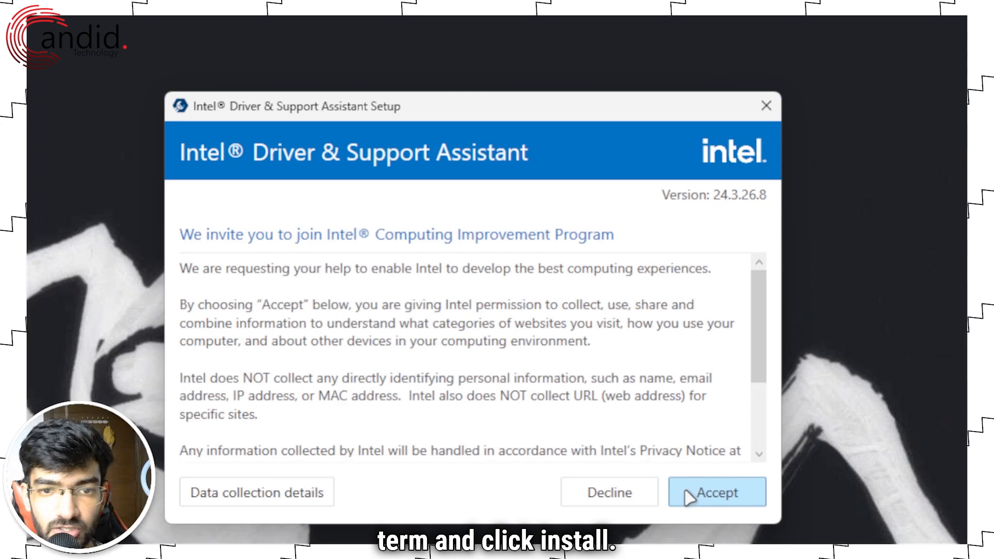
{"action": "left_click", "coordinate": [256, 492]}
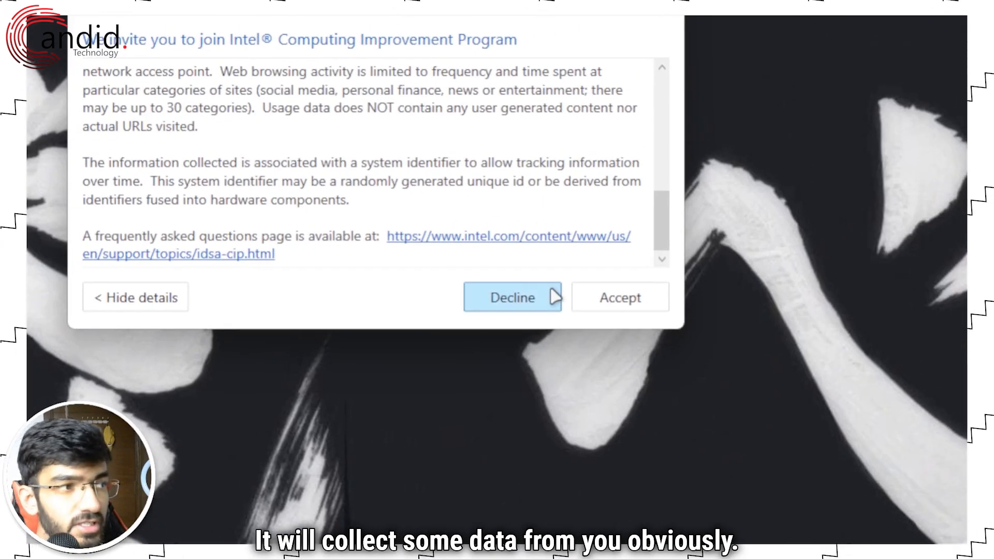
{"action": "left_click", "coordinate": [619, 298]}
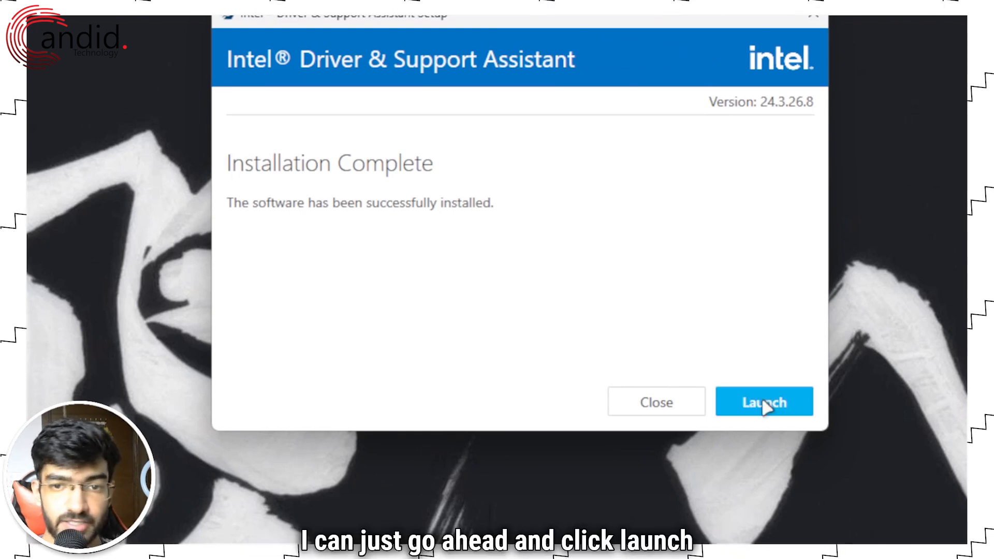
{"action": "left_click", "coordinate": [765, 402]}
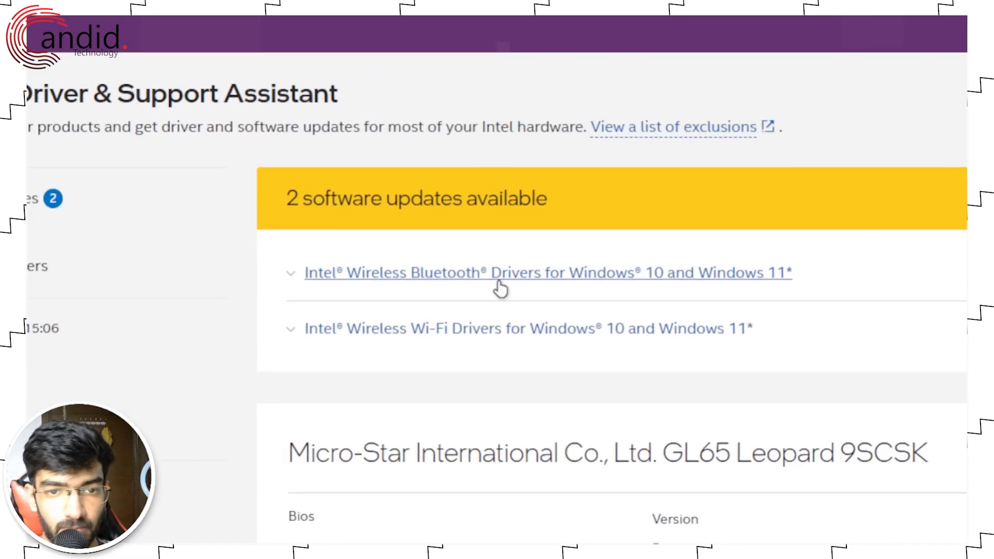
{"action": "mouse_move", "coordinate": [568, 328]}
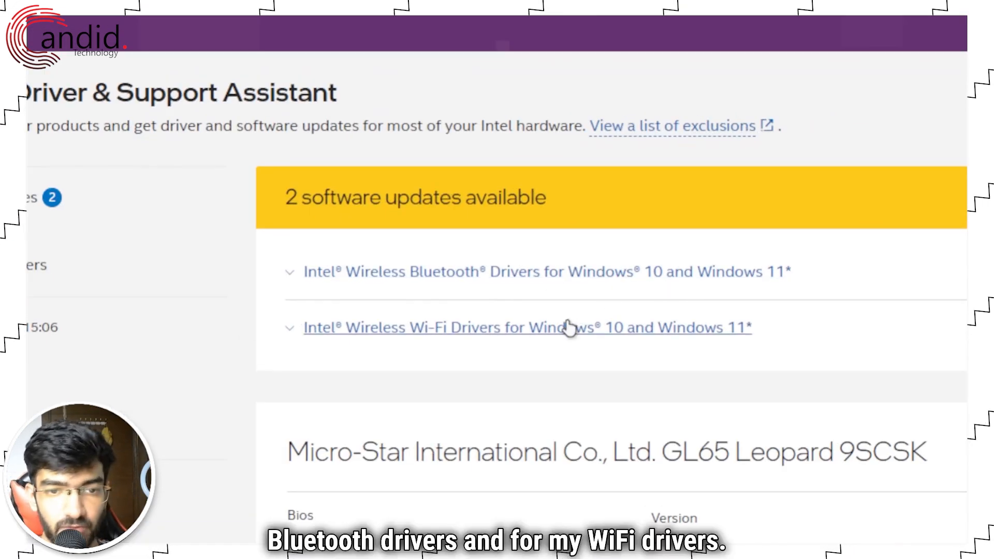
{"action": "mouse_move", "coordinate": [821, 353]}
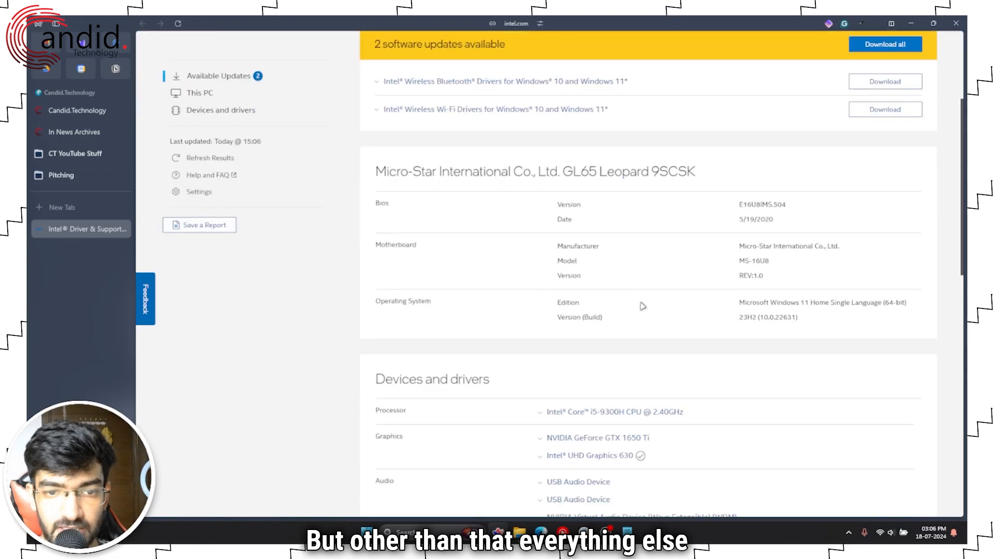
Expand Intel UHD Graphics 630 in Devices and drivers to see version 31.0.101.2115.
{"action": "scroll", "scroll_direction": "down", "scroll_amount": 3}
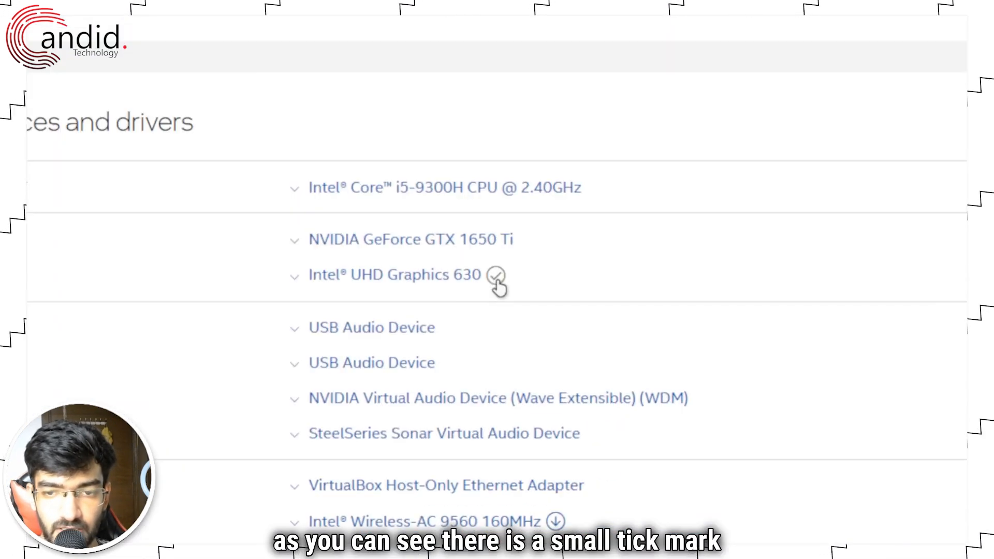
{"action": "left_click", "coordinate": [394, 274]}
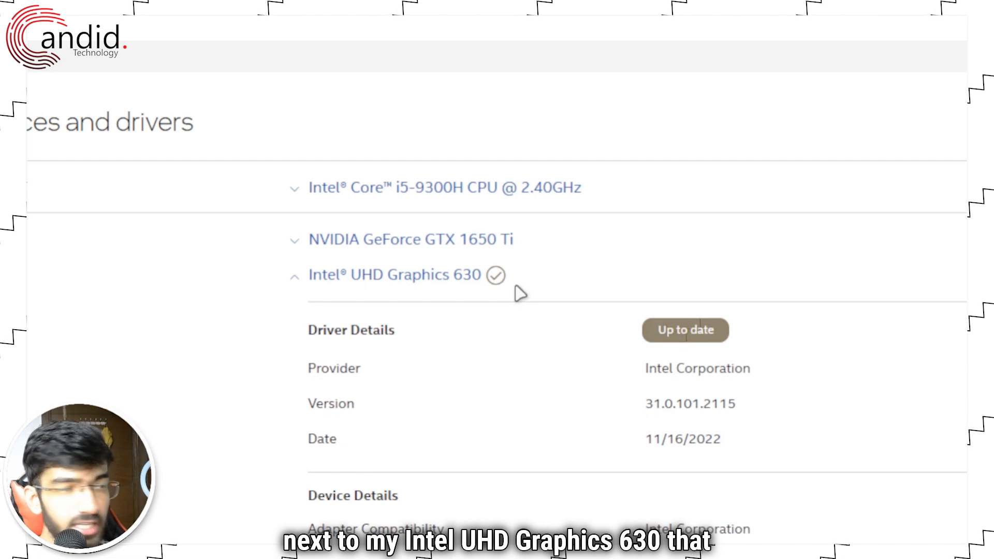
{"action": "mouse_move", "coordinate": [675, 336]}
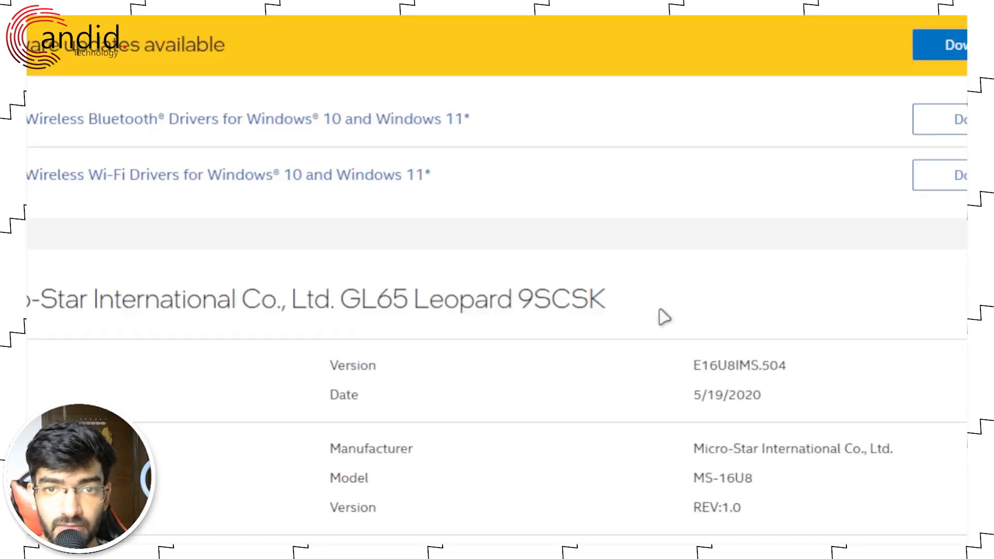
{"action": "scroll", "scroll_direction": "up", "scroll_amount": 3}
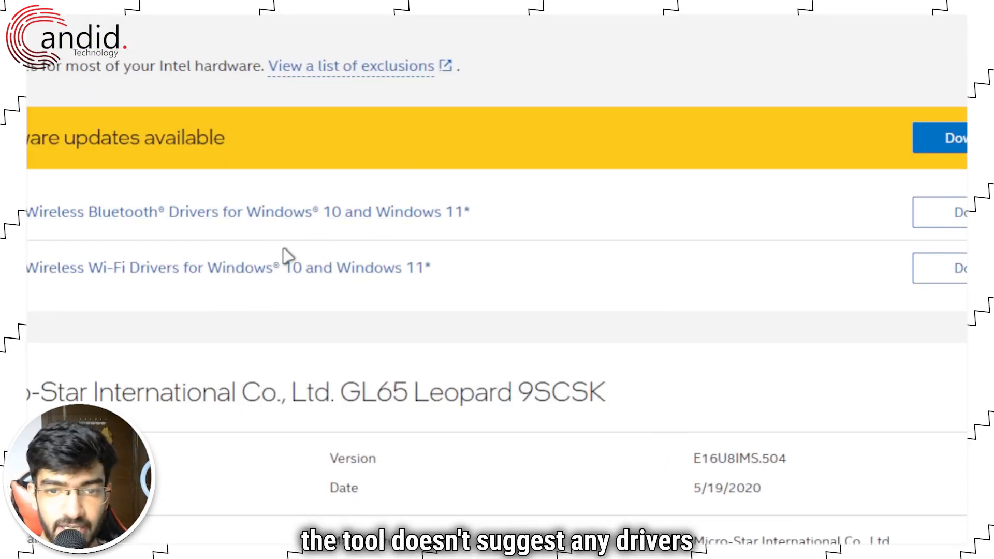
{"action": "scroll", "scroll_direction": "down", "scroll_amount": 3}
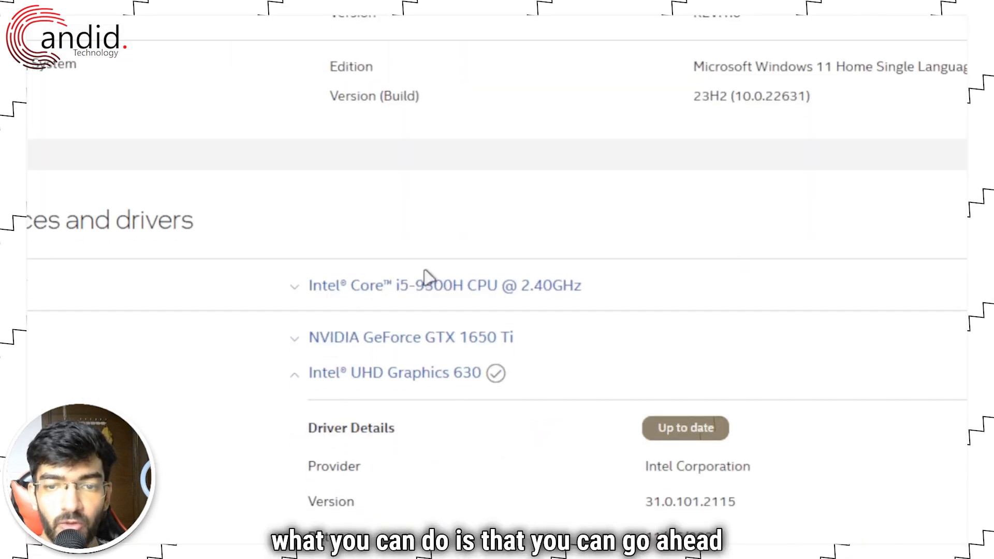
{"action": "mouse_move", "coordinate": [563, 370]}
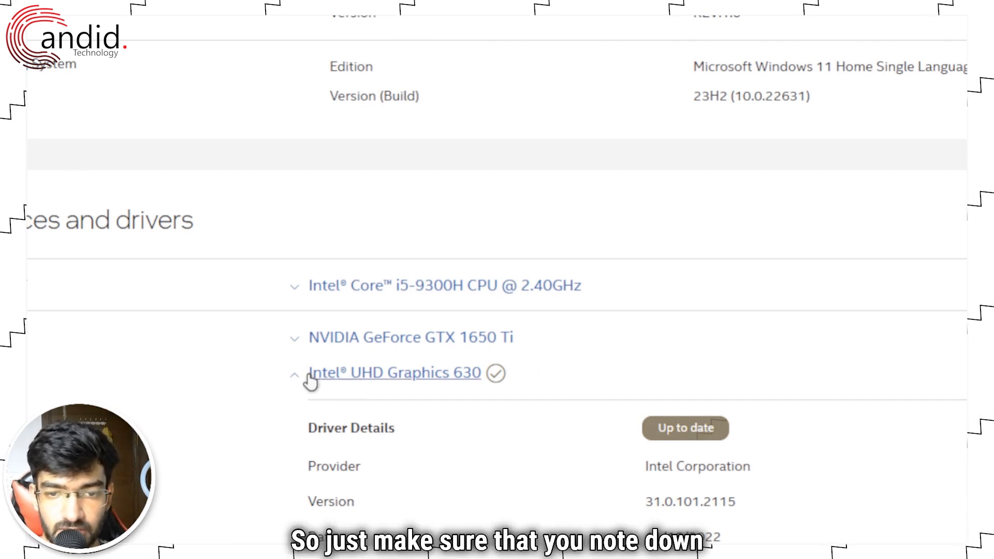
{"action": "mouse_move", "coordinate": [335, 381]}
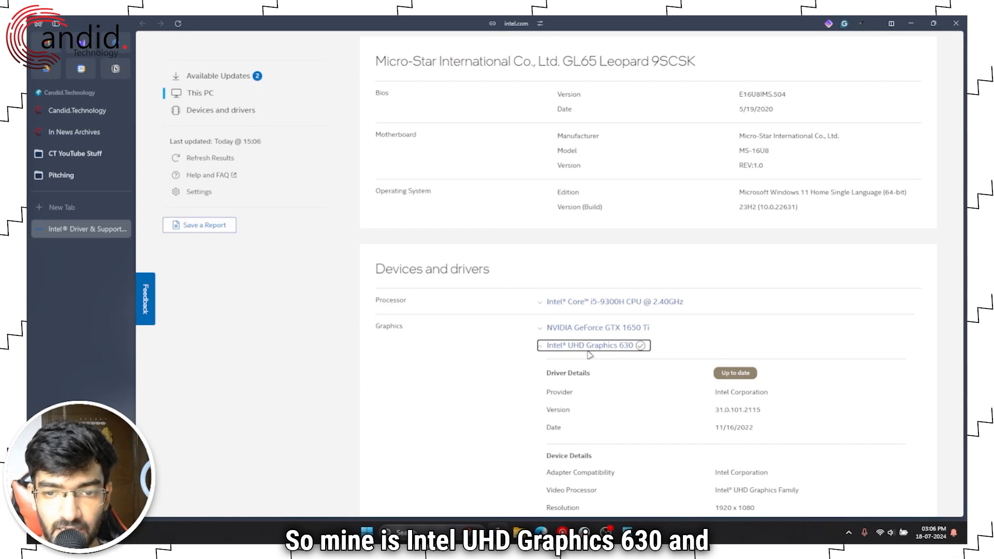
Search Google for 'intel uhd graphics 630 drivers windows 11'.
{"action": "left_click", "coordinate": [364, 532]}
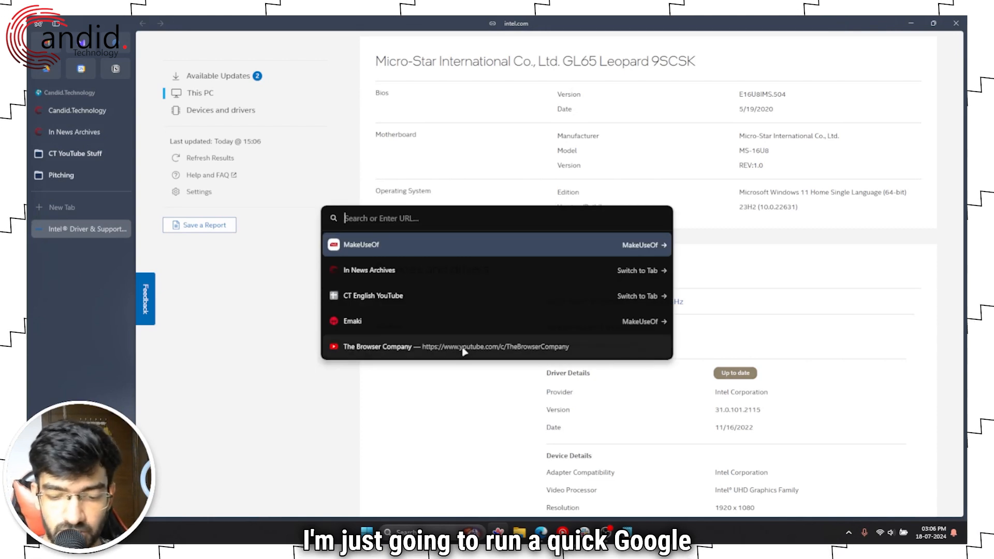
{"action": "type", "text": "intel udh"}
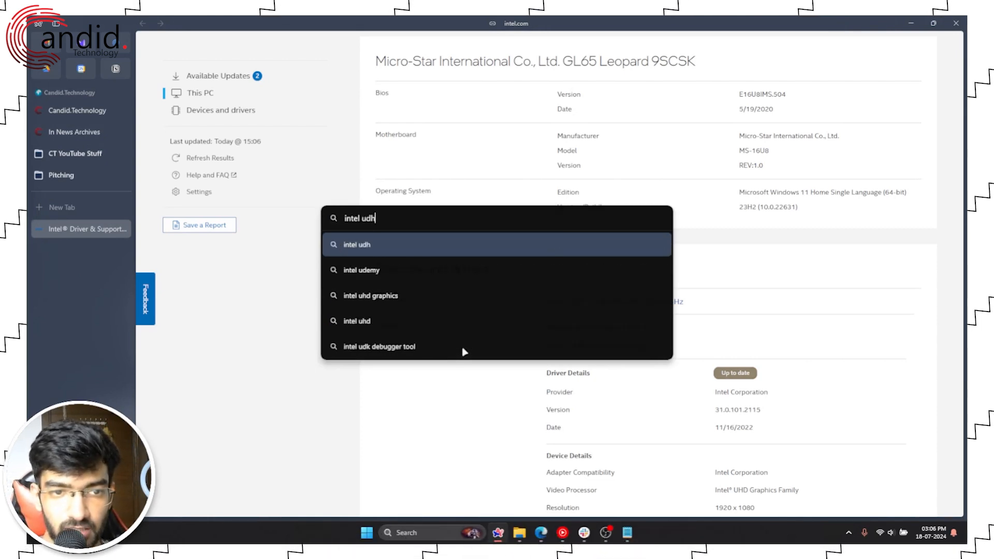
{"action": "type", "text": "intel uhd grap"}
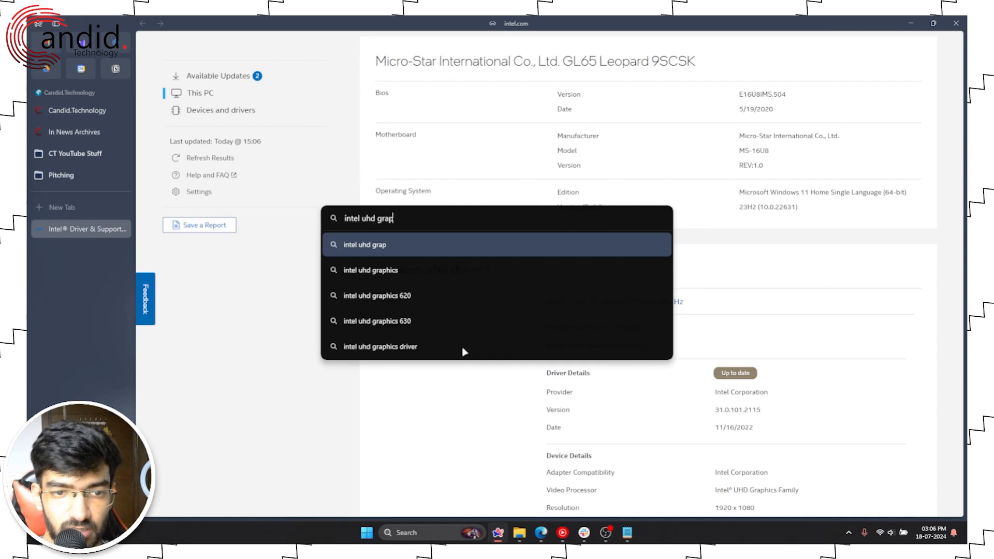
{"action": "left_click", "coordinate": [378, 321]}
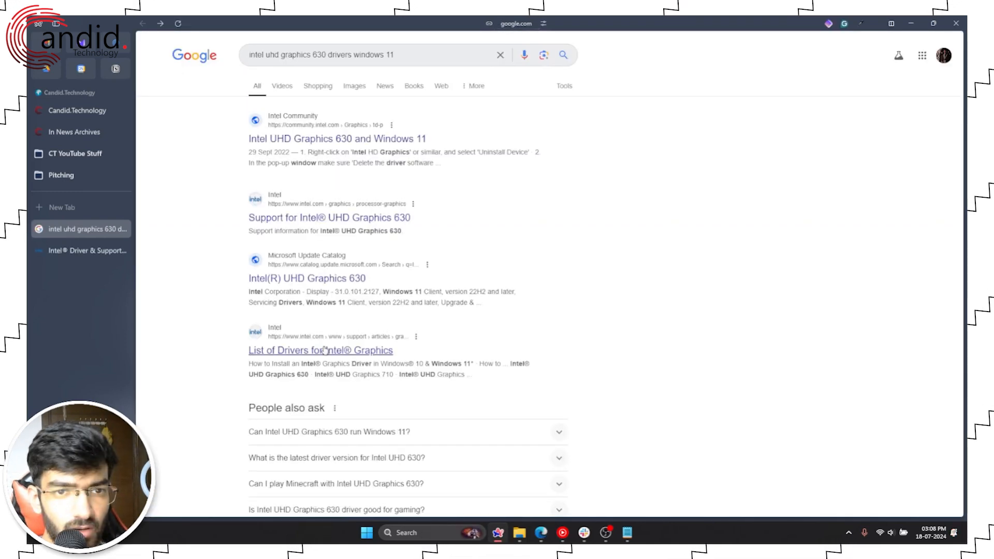
Open 'List of Drivers for Intel Graphics' and scroll to the Windows 11 table.
{"action": "left_click", "coordinate": [320, 350]}
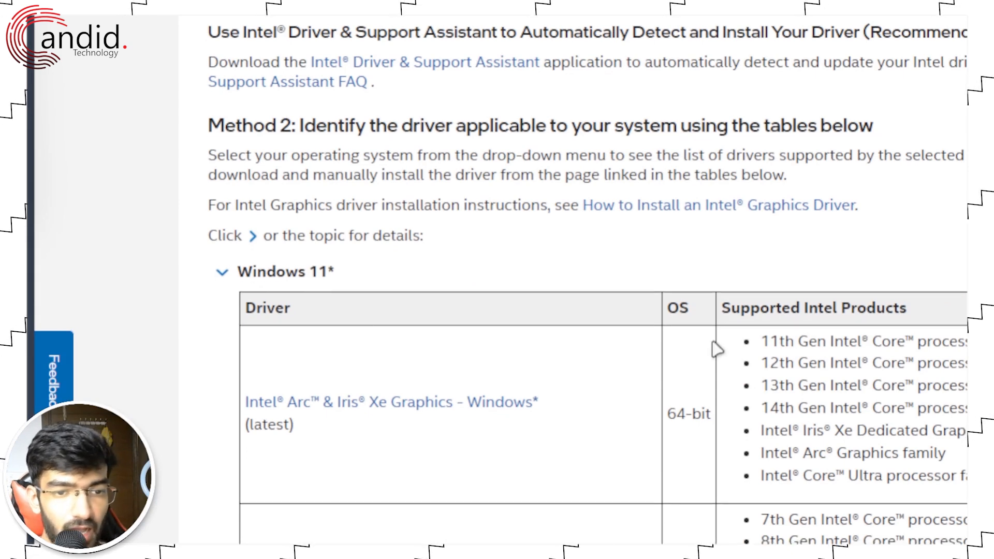
{"action": "scroll", "scroll_direction": "down", "scroll_amount": 3}
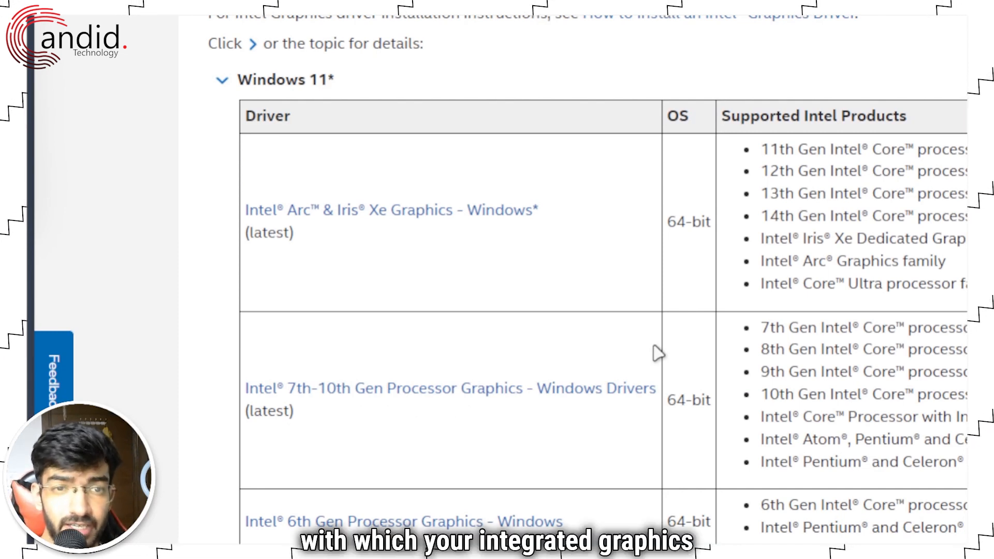
{"action": "mouse_move", "coordinate": [748, 348]}
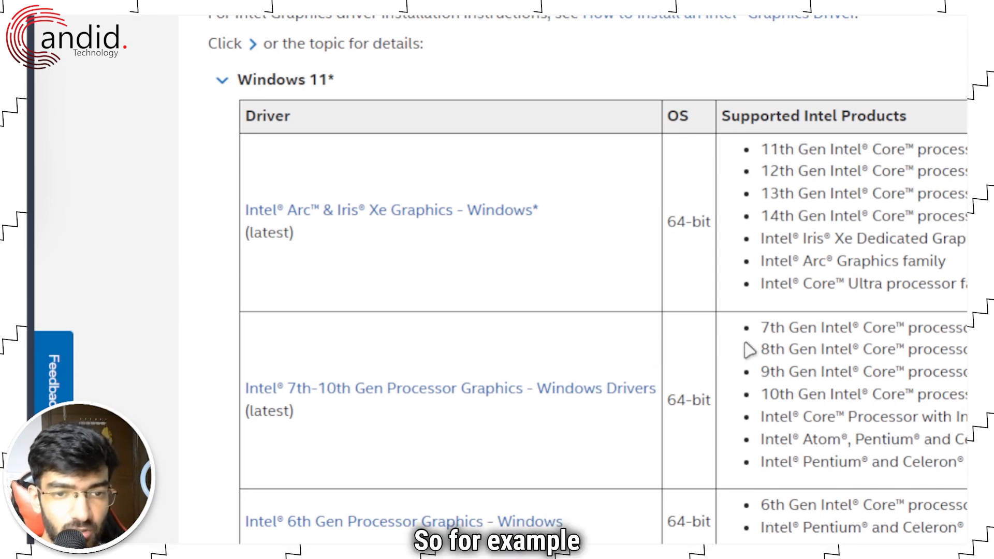
{"action": "mouse_move", "coordinate": [761, 387]}
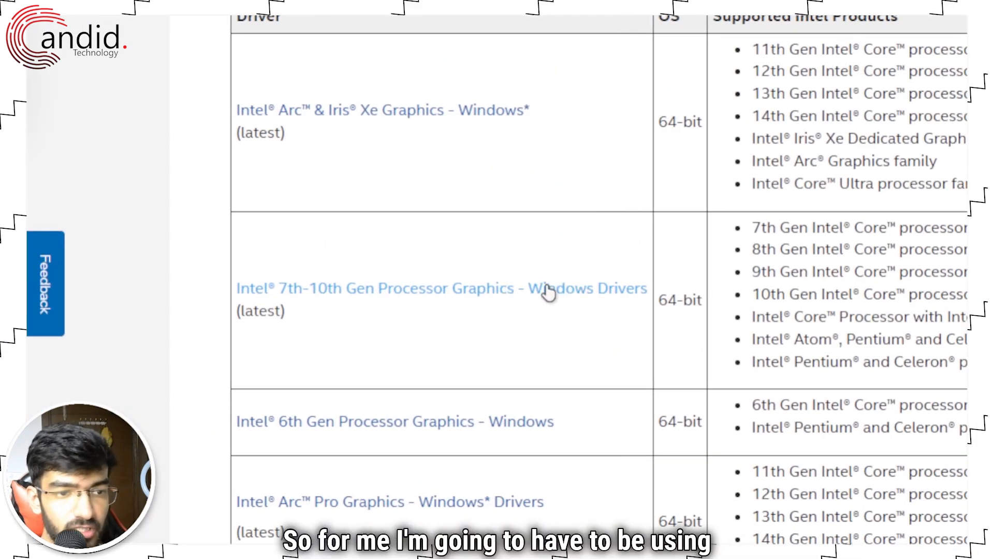
{"action": "mouse_move", "coordinate": [707, 167]}
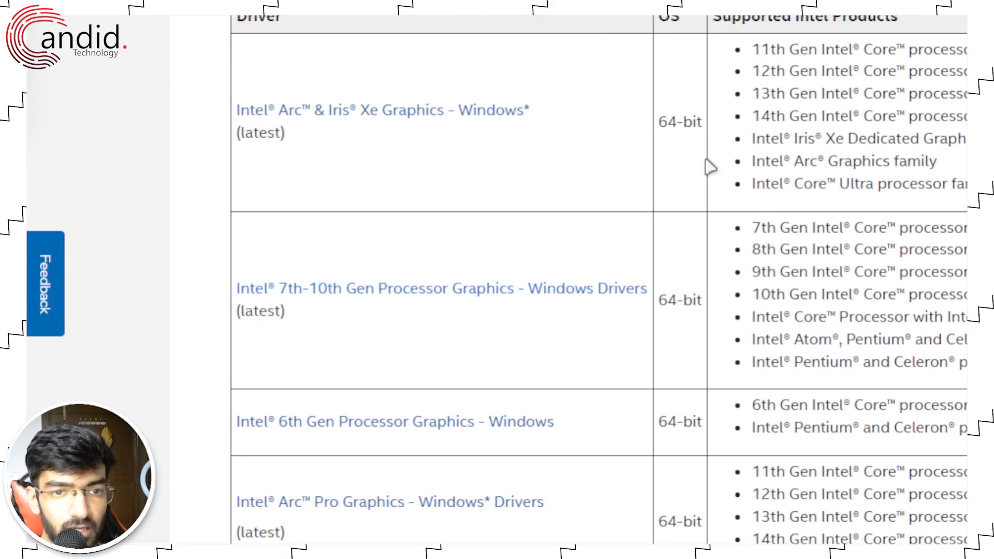
{"action": "mouse_move", "coordinate": [612, 127]}
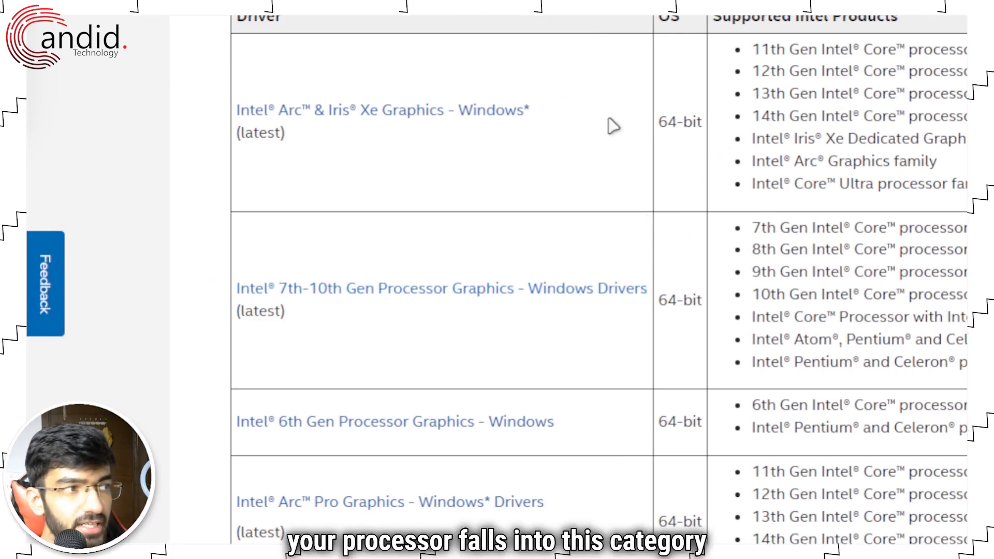
{"action": "mouse_move", "coordinate": [456, 125]}
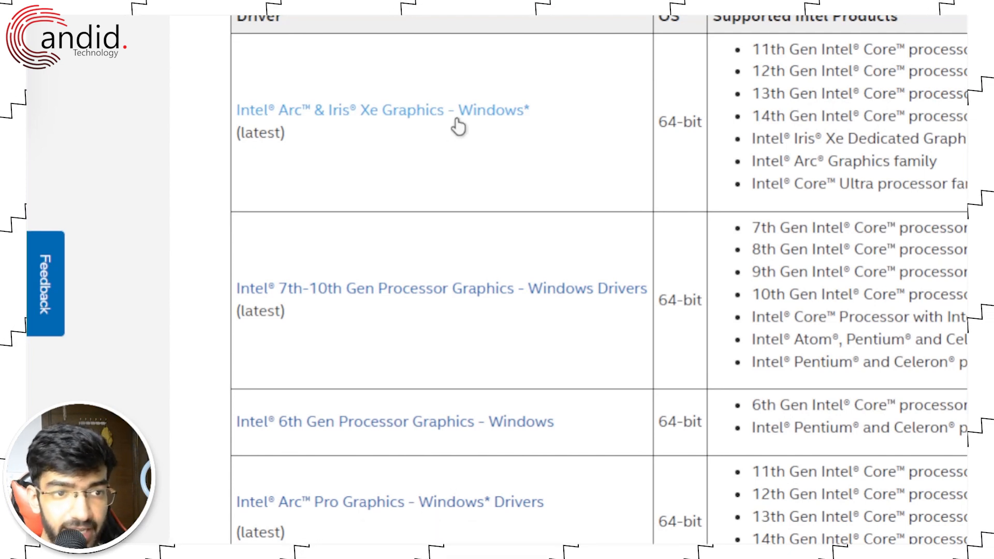
{"action": "mouse_move", "coordinate": [552, 446]}
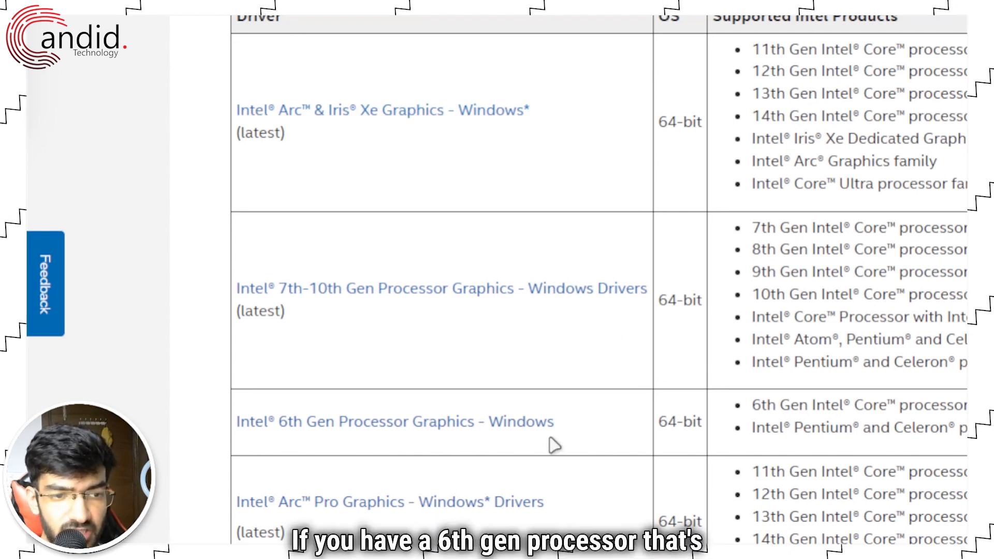
{"action": "mouse_move", "coordinate": [501, 500]}
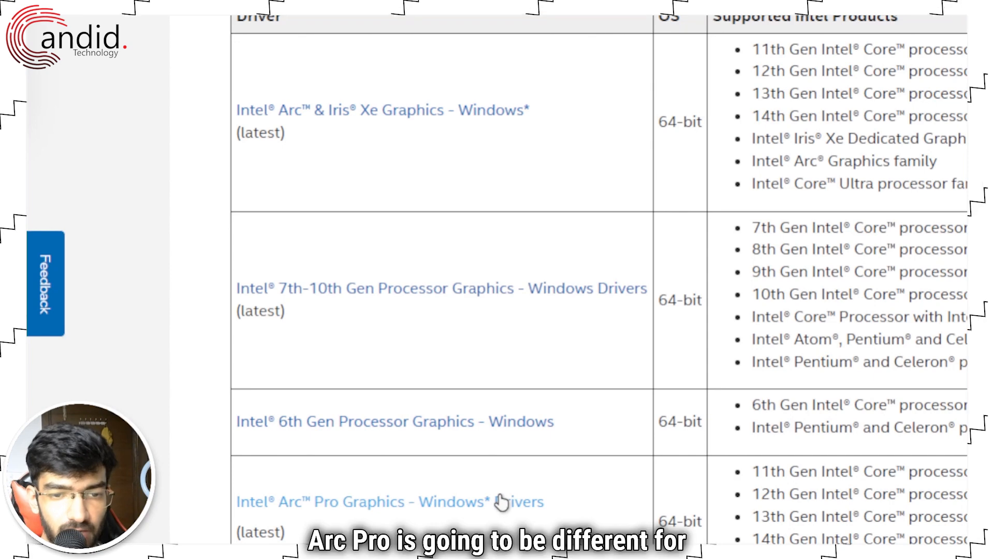
{"action": "scroll", "scroll_direction": "down", "scroll_amount": 3}
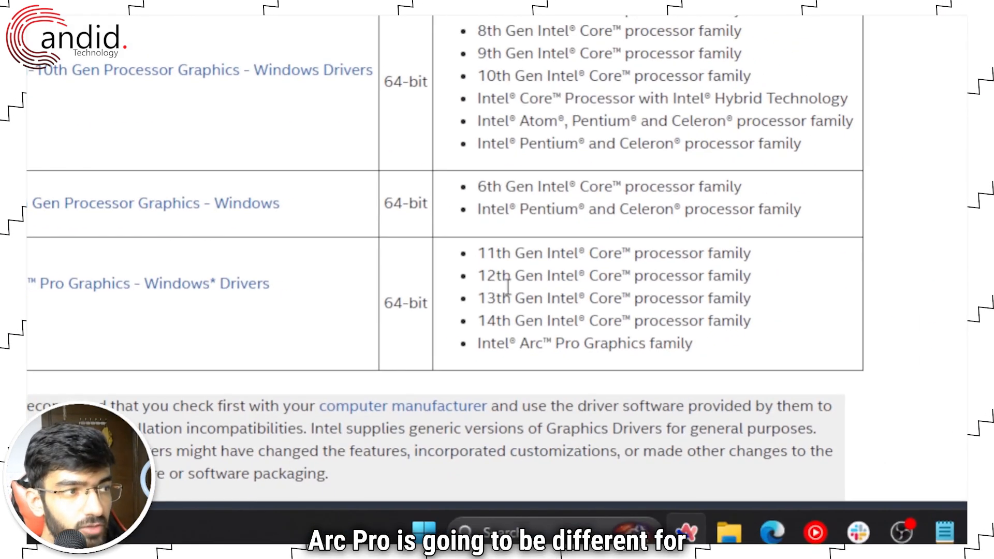
{"action": "mouse_move", "coordinate": [203, 95]}
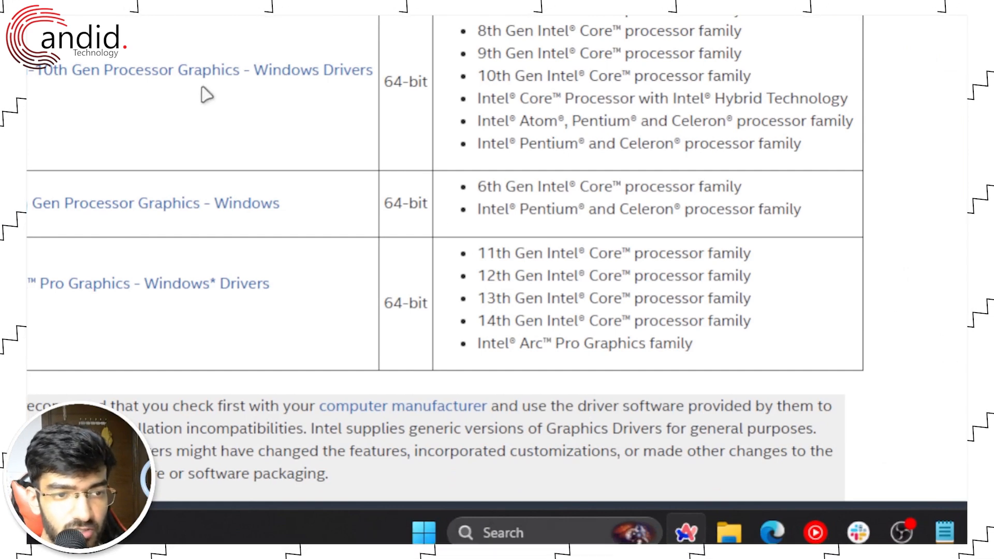
{"action": "mouse_move", "coordinate": [180, 73]}
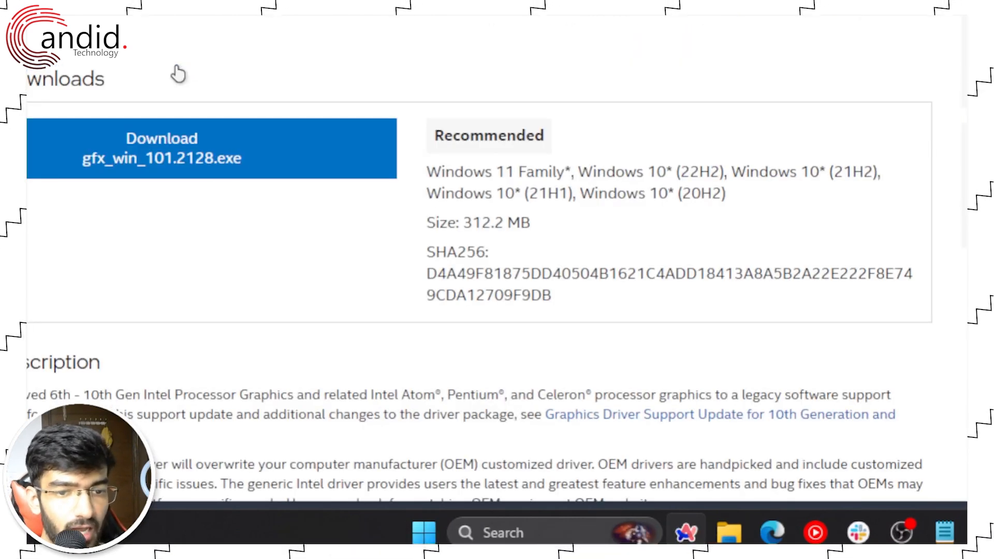
{"action": "mouse_move", "coordinate": [196, 149]}
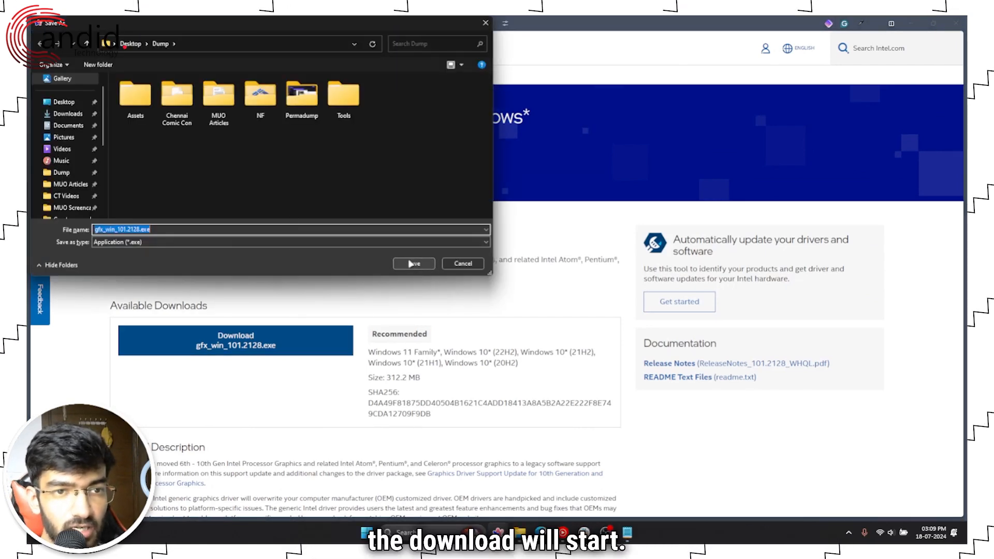
Save gfx_win_101.2128.exe for 7th–10th Gen graphics to the Desktop Dump folder.
{"action": "left_click", "coordinate": [412, 264]}
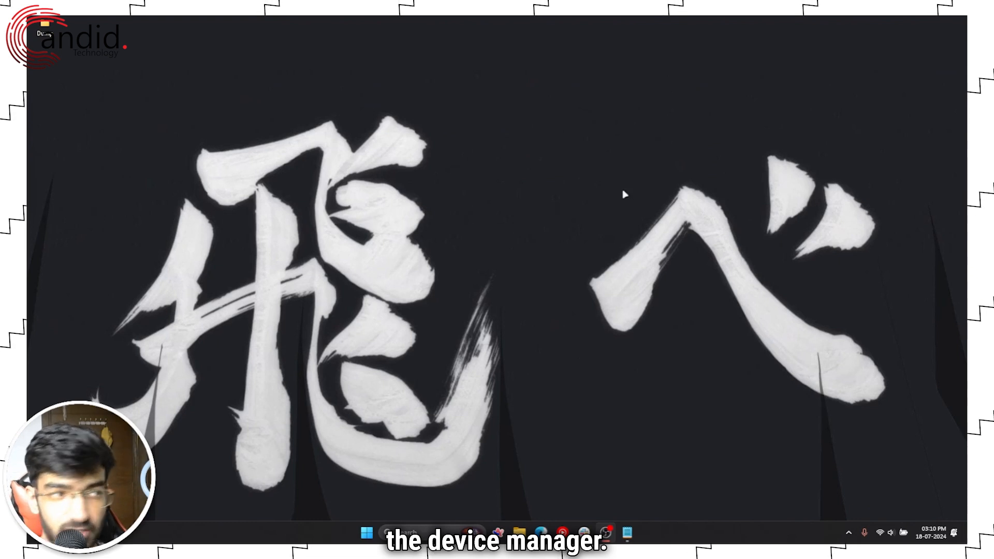
Open Device Manager from the Win+X menu.
{"action": "key", "text": "Win+X"}
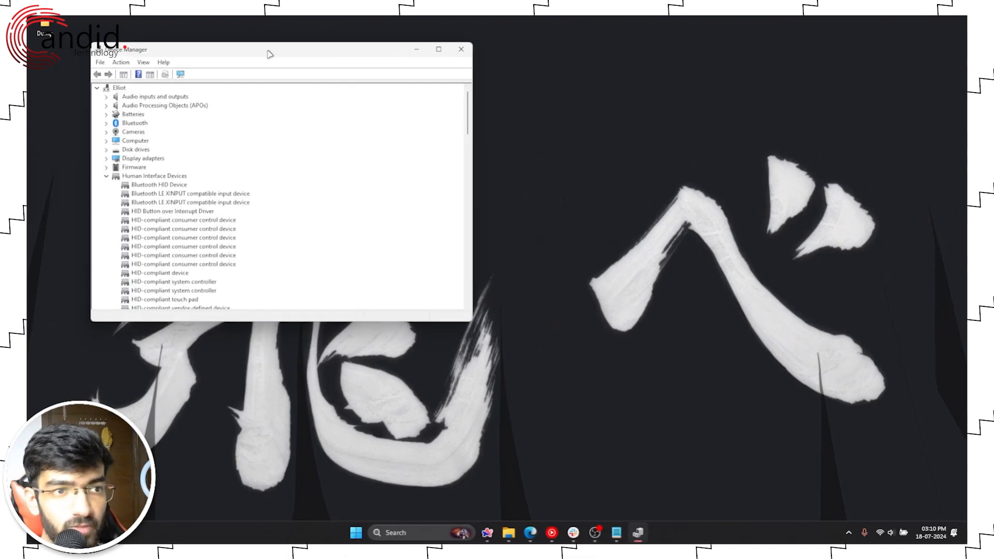
Collapse Human Interface Devices, expand Display adapters, and select Intel(R) UHD Graphics 630.
{"action": "left_click", "coordinate": [106, 176]}
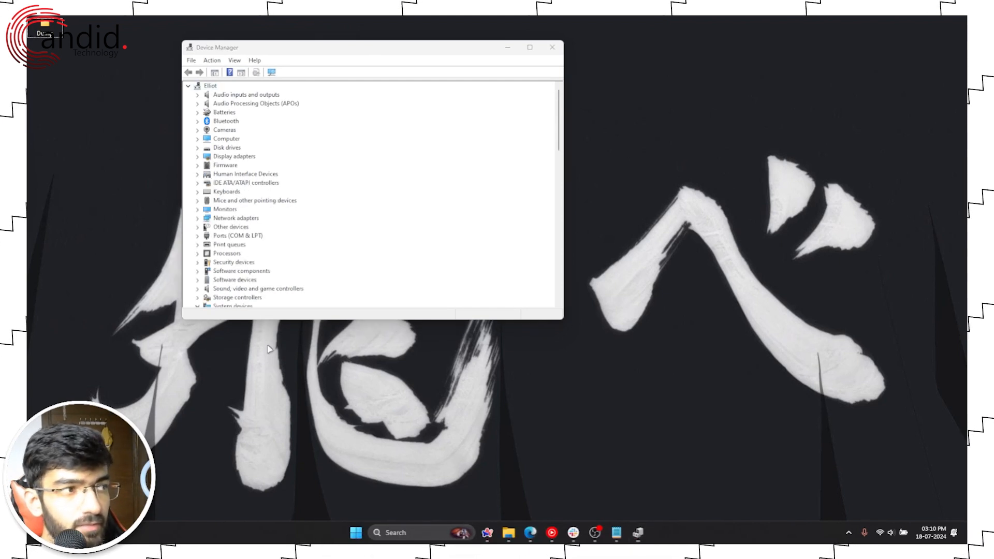
{"action": "left_click", "coordinate": [234, 156]}
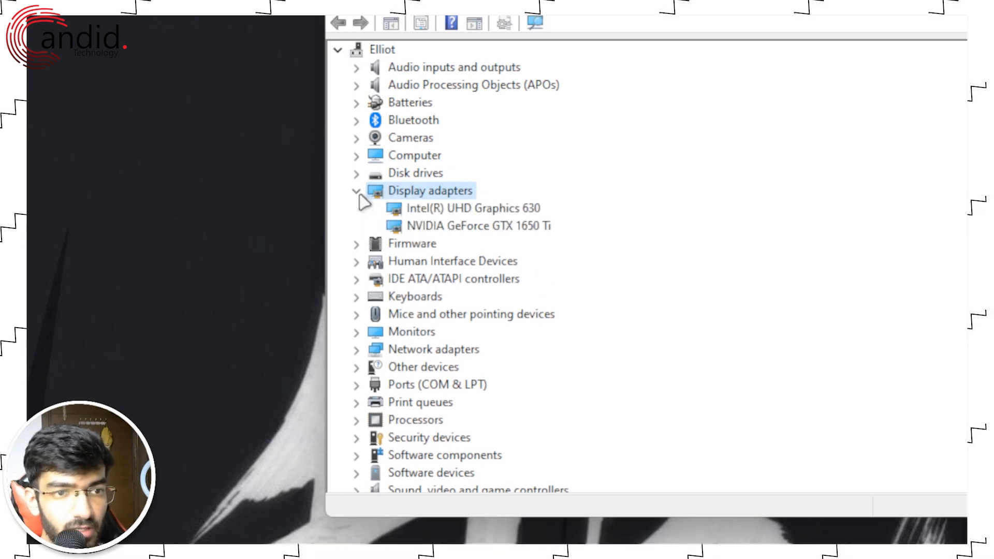
{"action": "left_click", "coordinate": [472, 208]}
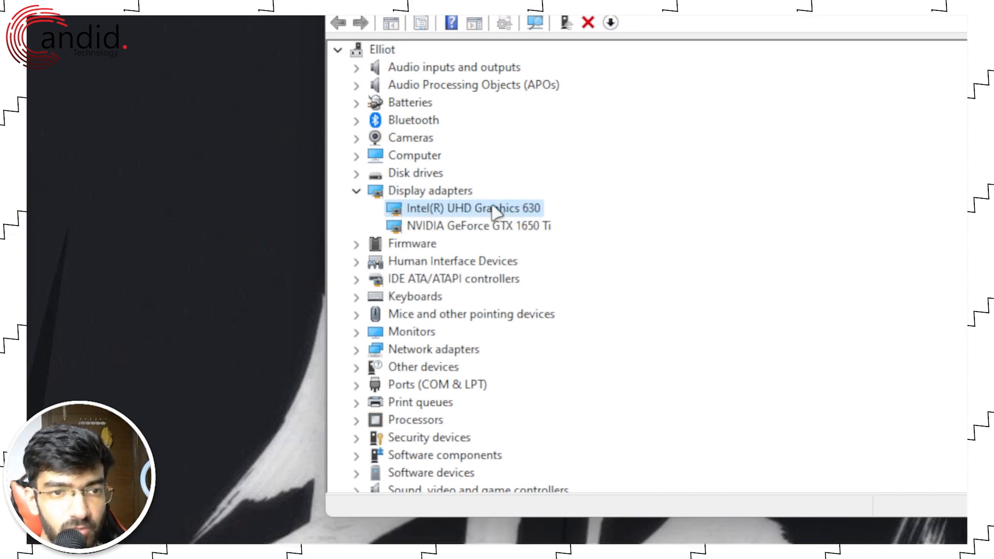
Run Update driver with automatic search on Intel(R) UHD Graphics 630.
{"action": "right_click", "coordinate": [472, 209]}
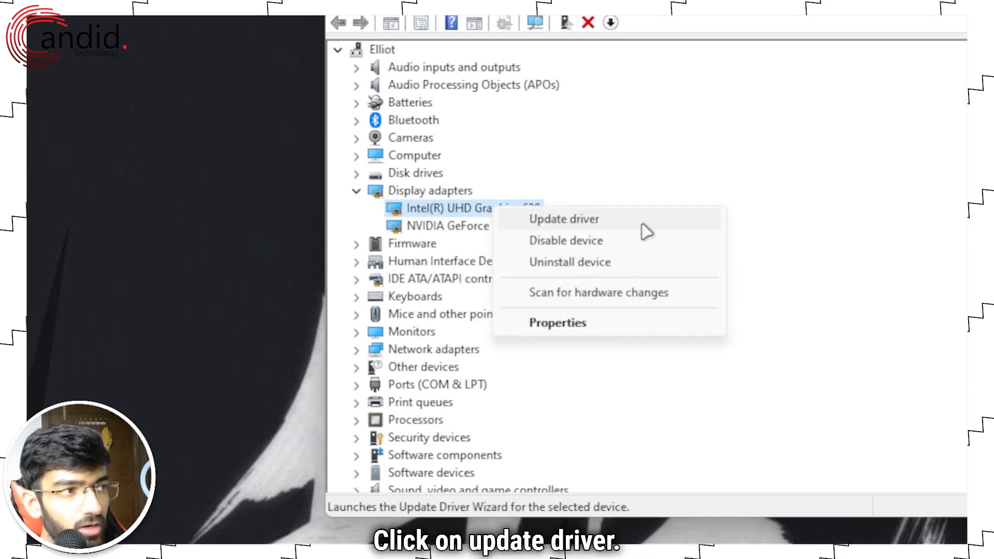
{"action": "left_click", "coordinate": [563, 218]}
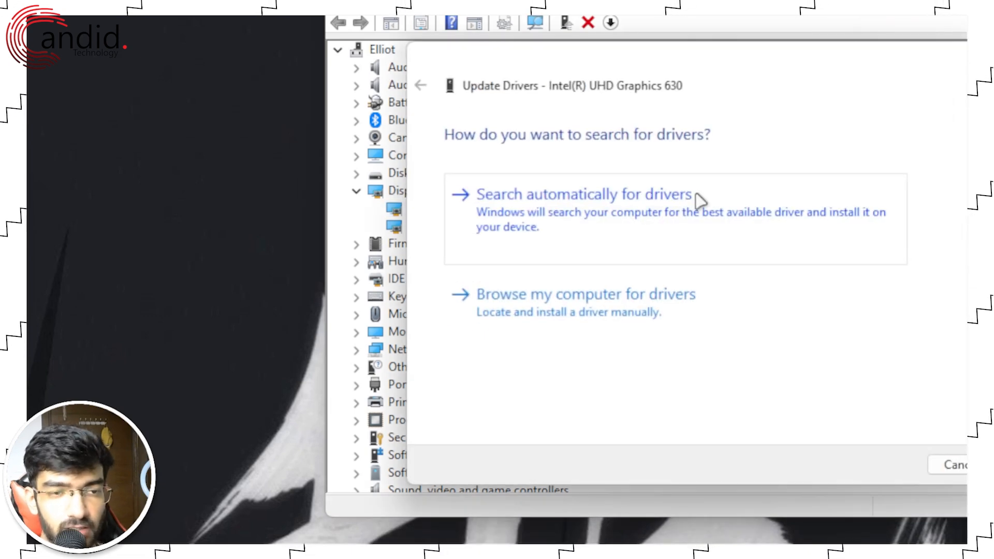
{"action": "mouse_move", "coordinate": [627, 228]}
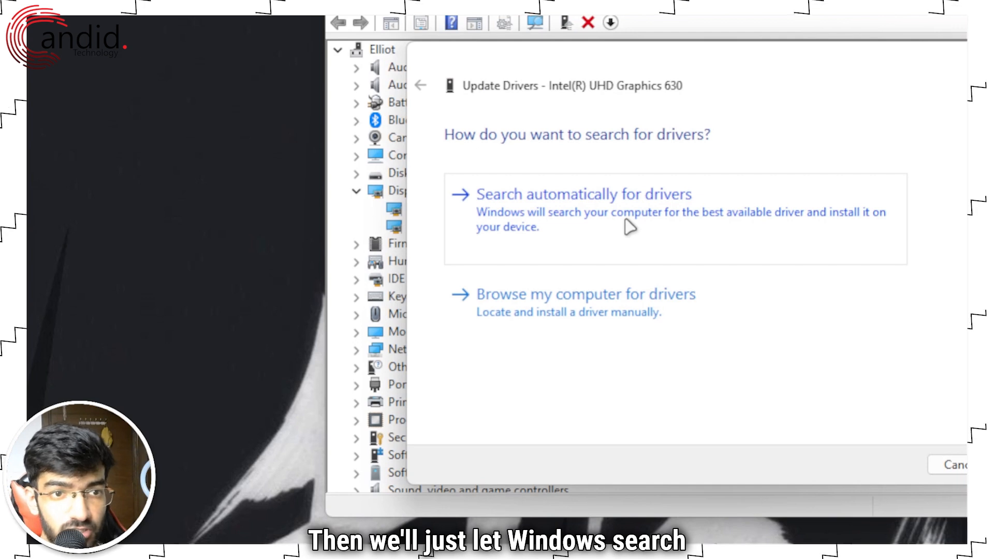
{"action": "left_click", "coordinate": [582, 194]}
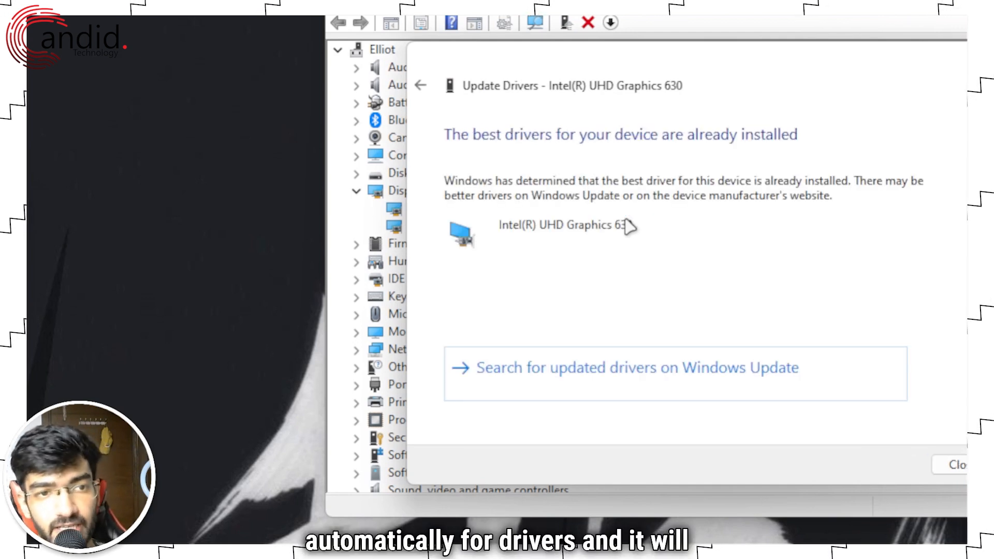